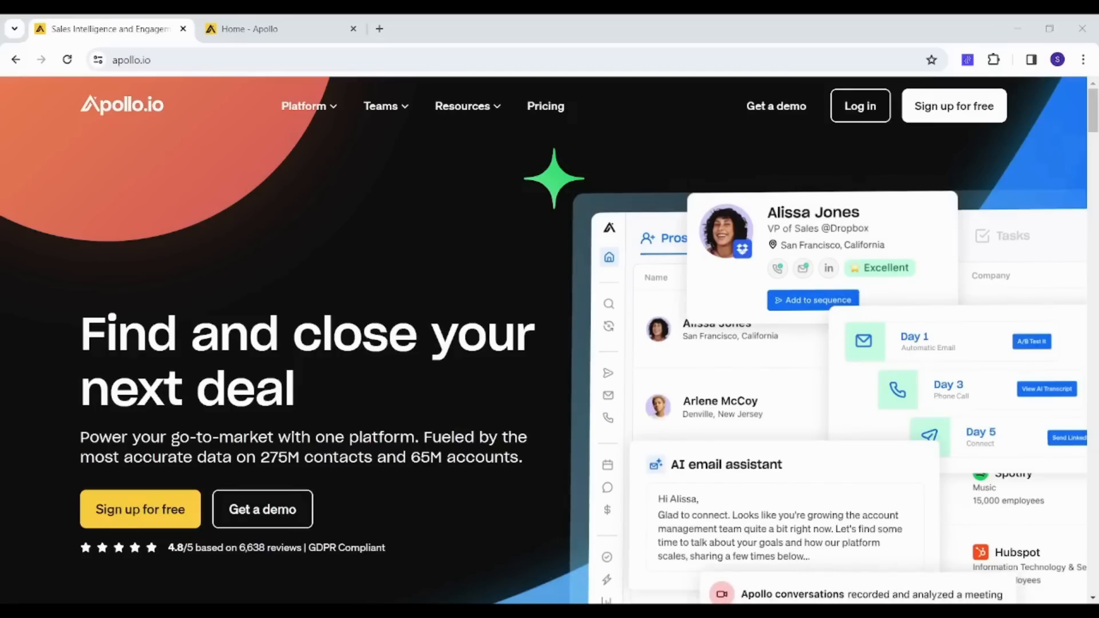
- Switch from the apollo.io landing page to the Home - Apollo dashboard tab
click(266, 29)
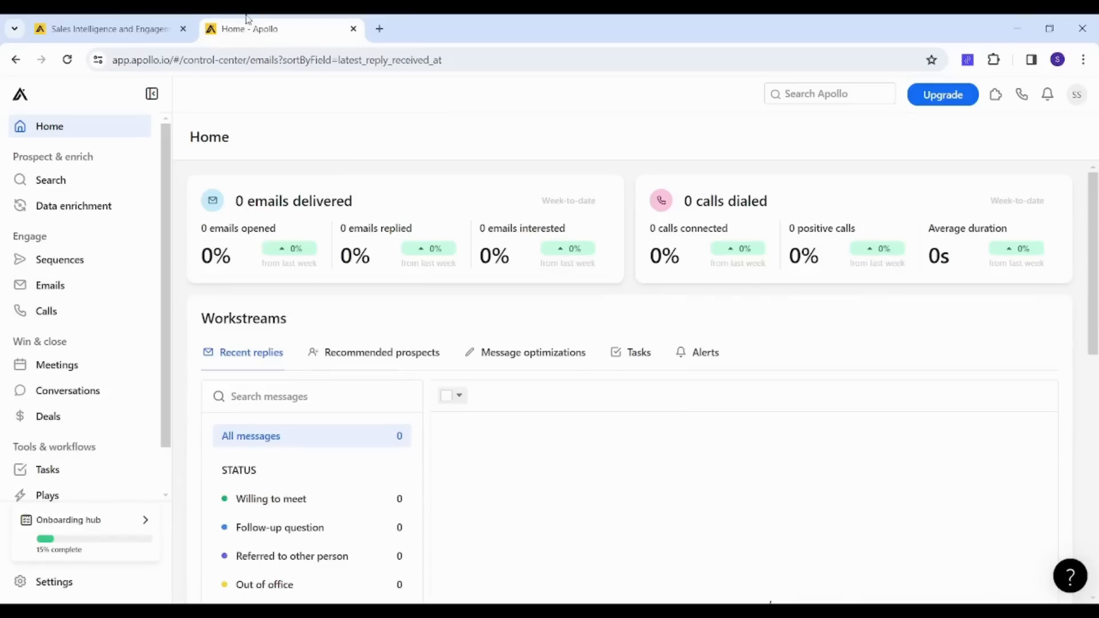
mouse_move(837, 136)
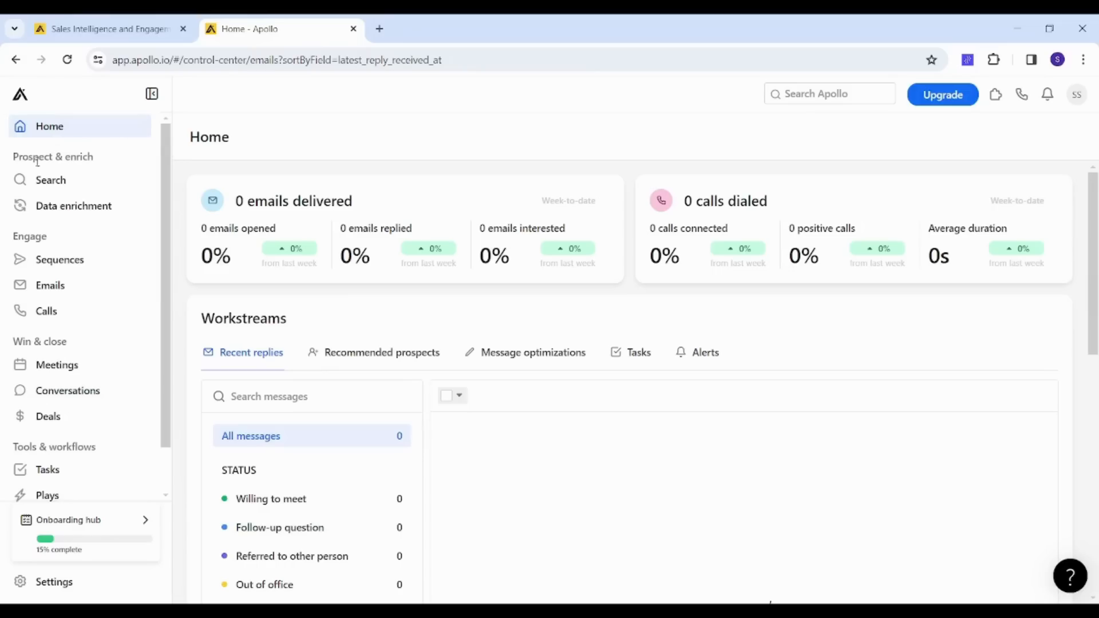
- Search people for 'Facebook' and highlight the 18,149 result total
click(50, 180)
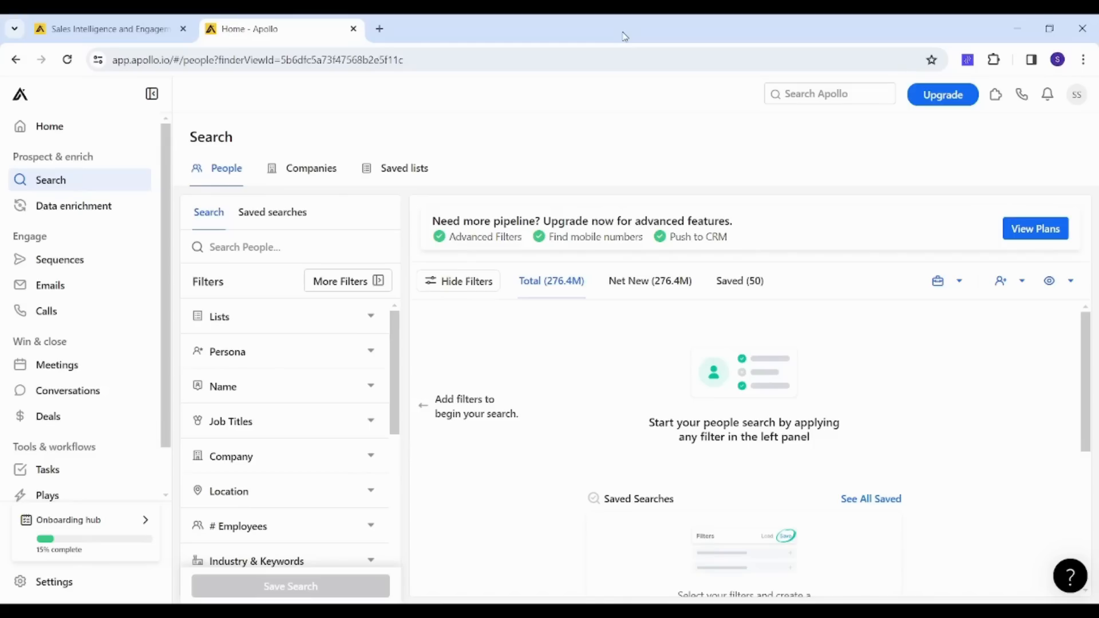
mouse_move(324, 139)
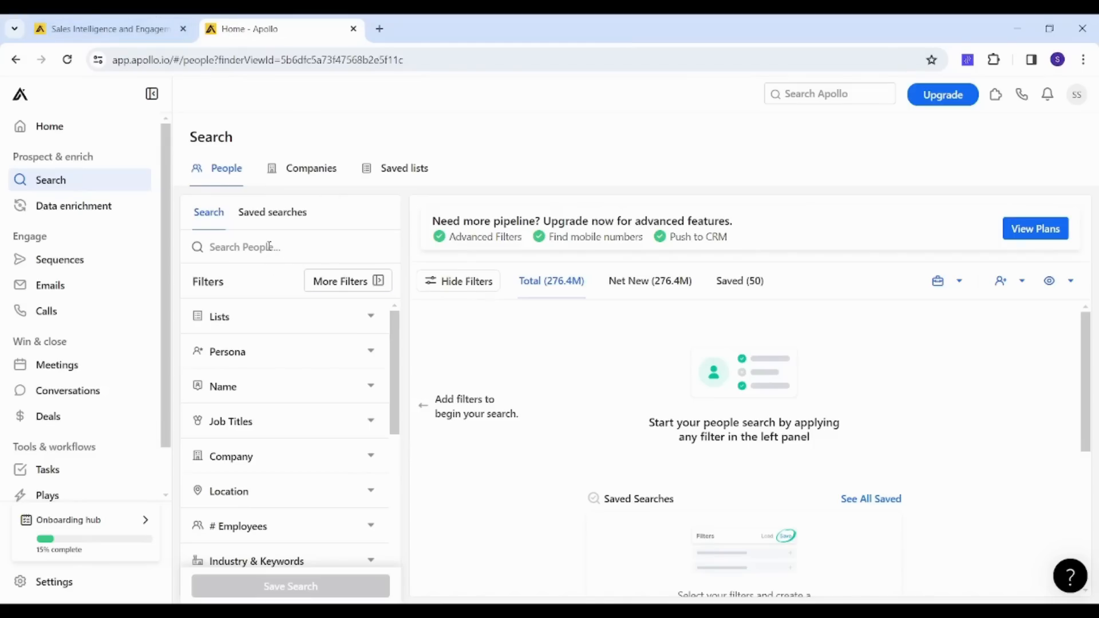
text(Facebook)
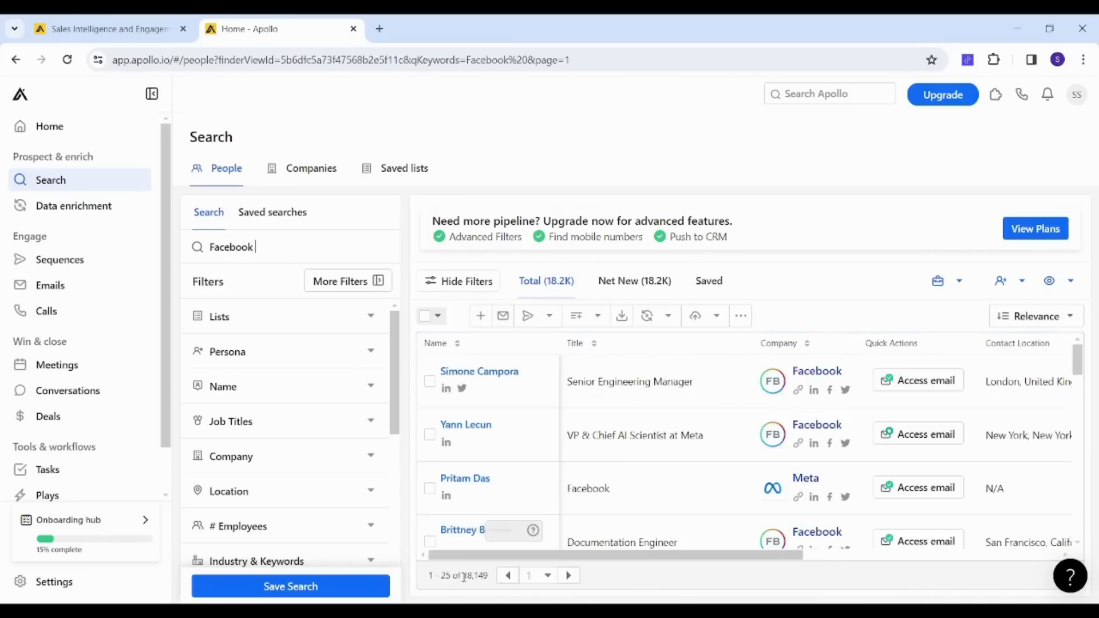
double_click(475, 575)
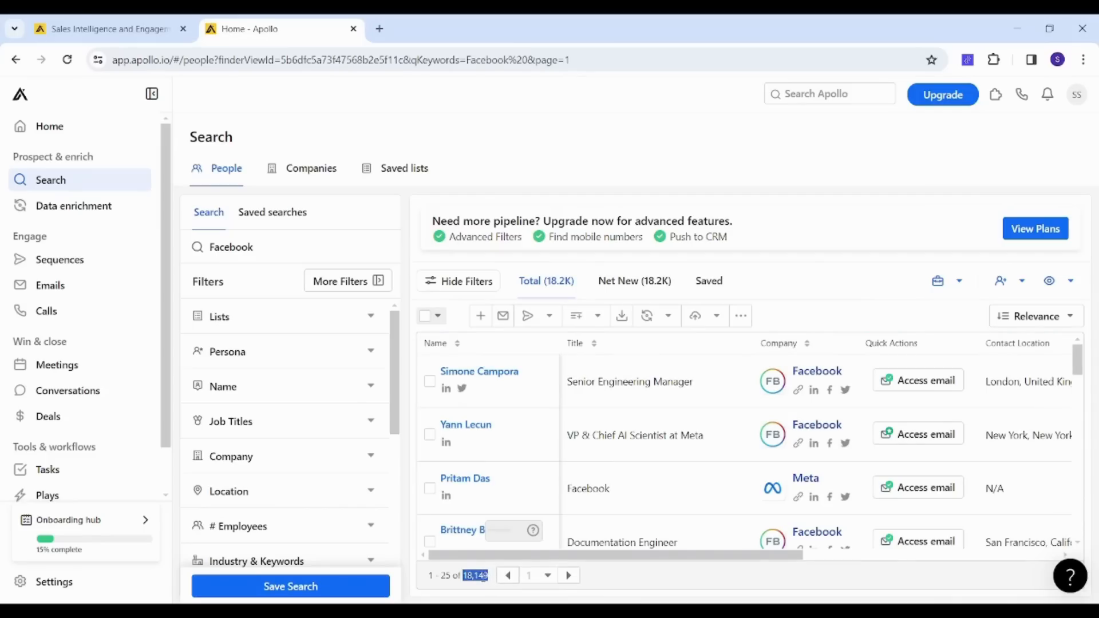
mouse_move(557, 143)
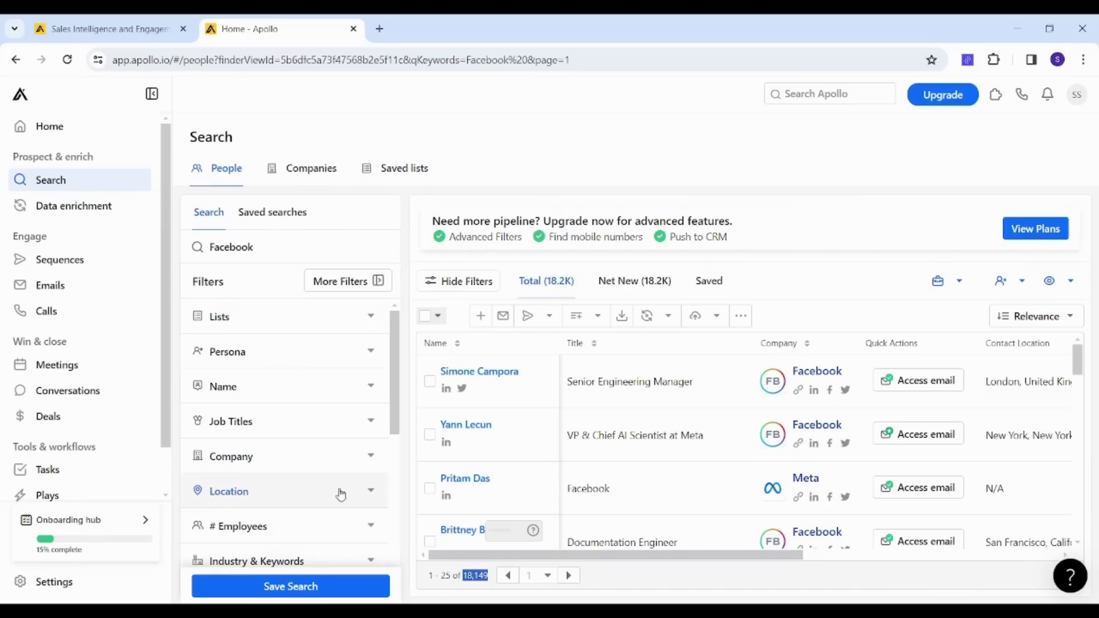
- Filter contact location to United States, narrowing results to 8,725
scroll(down, 3)
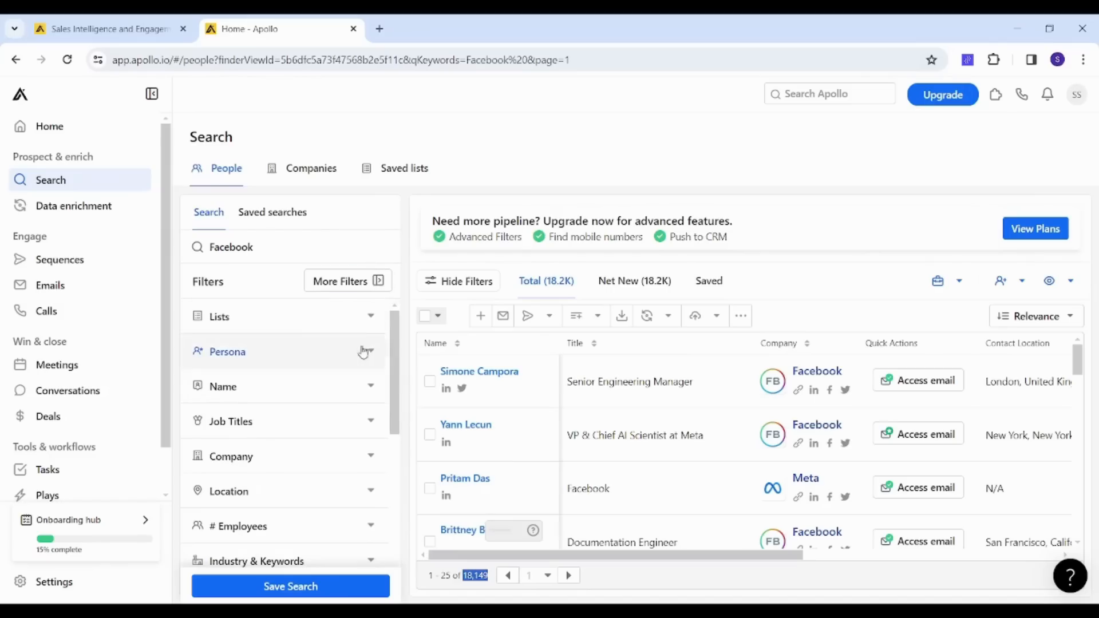
mouse_move(274, 327)
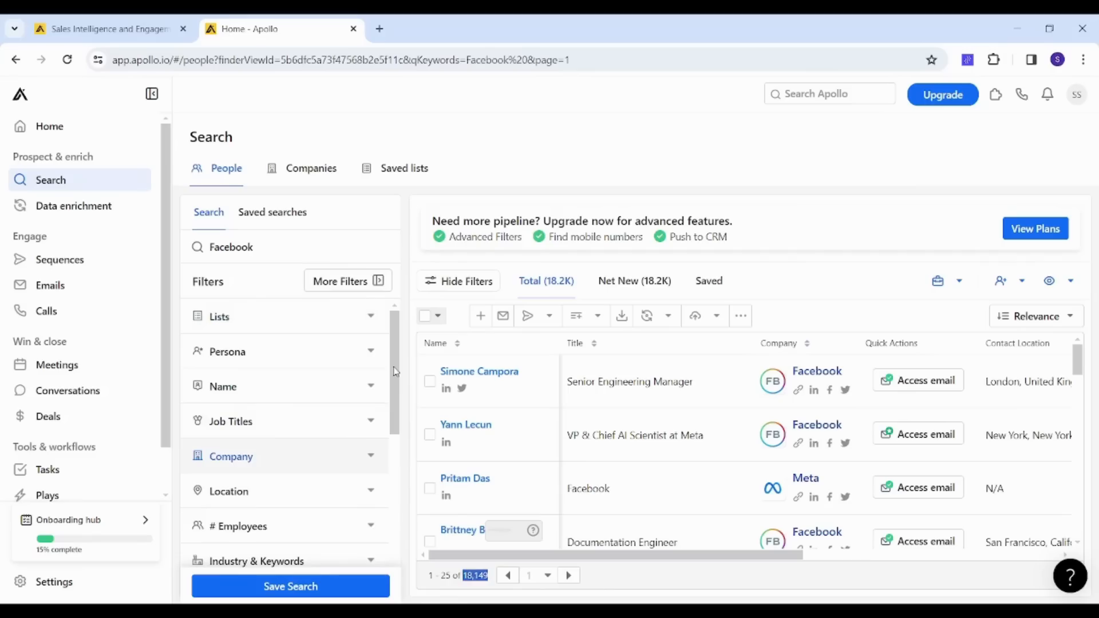
click(231, 456)
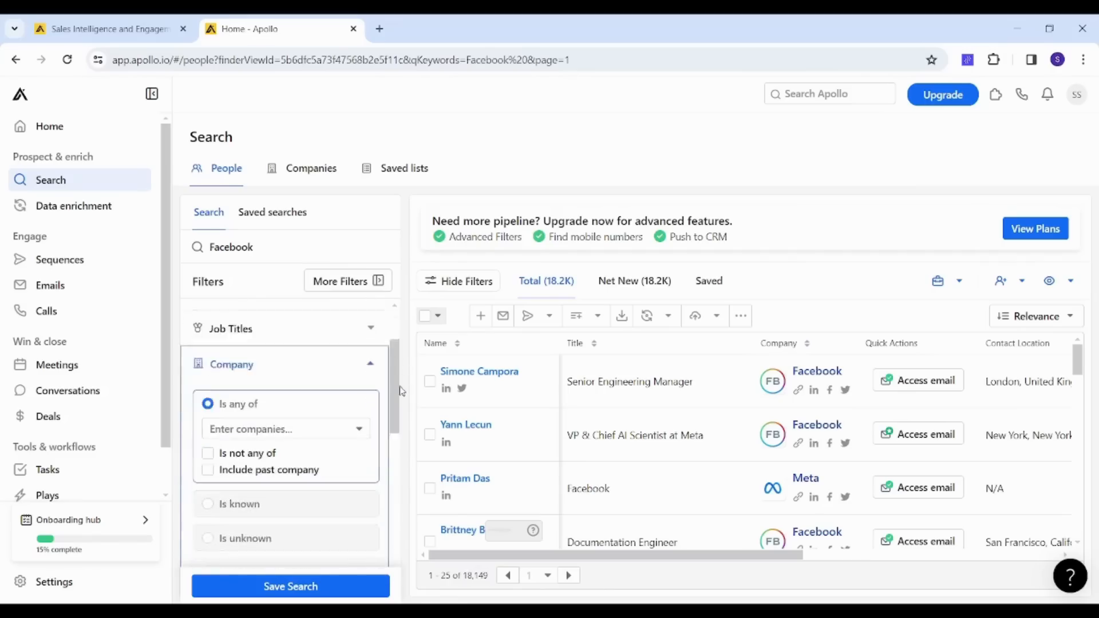
scroll(down, 3)
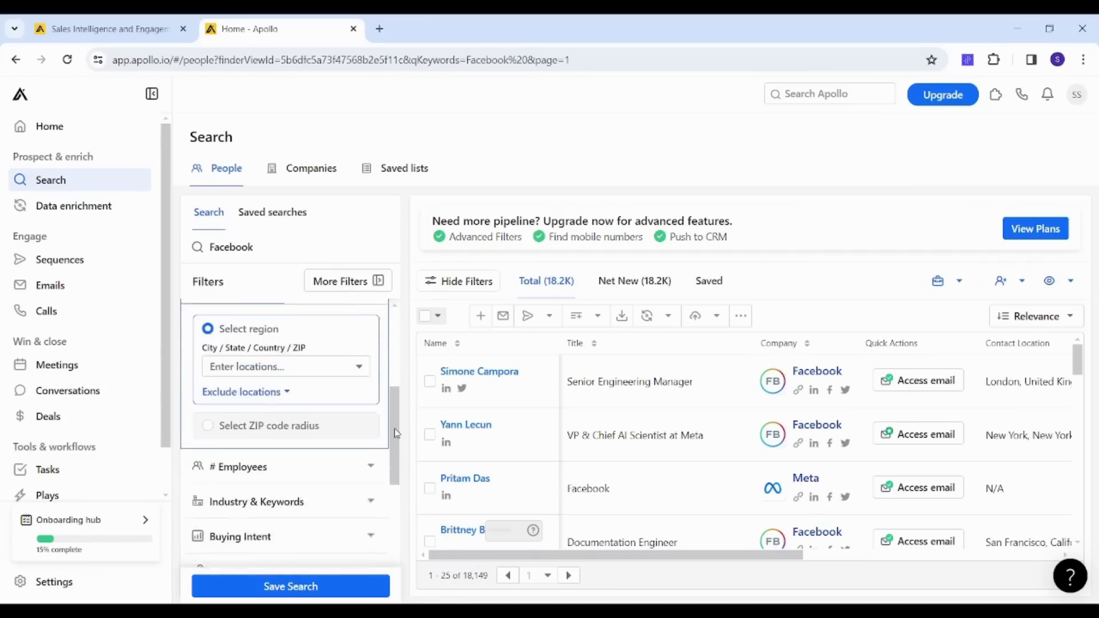
click(285, 402)
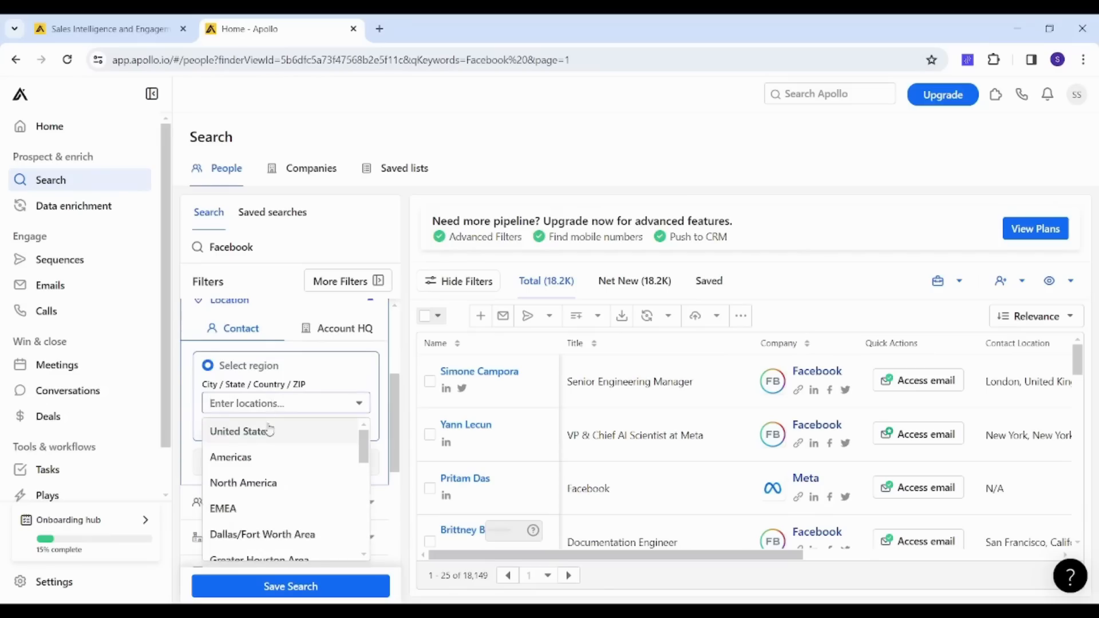
click(240, 431)
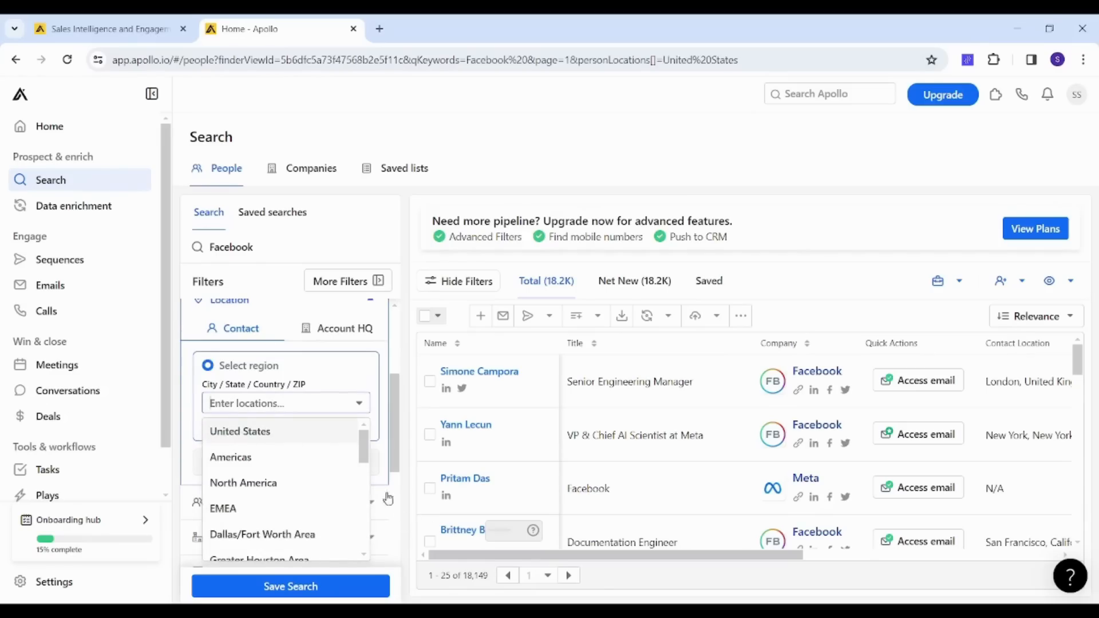
click(240, 431)
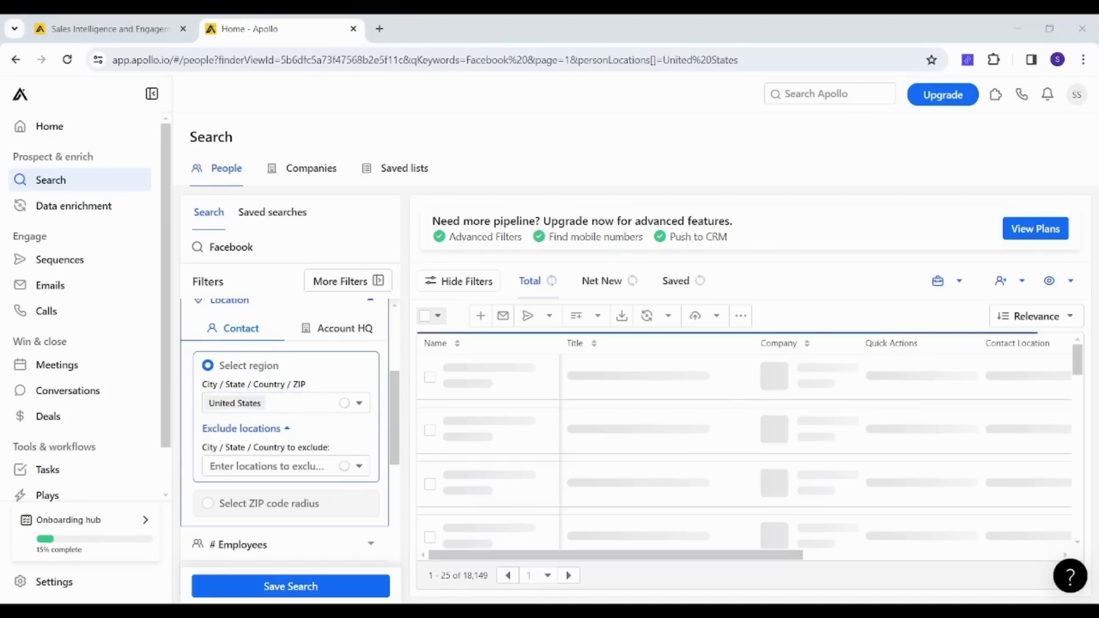
mouse_move(421, 546)
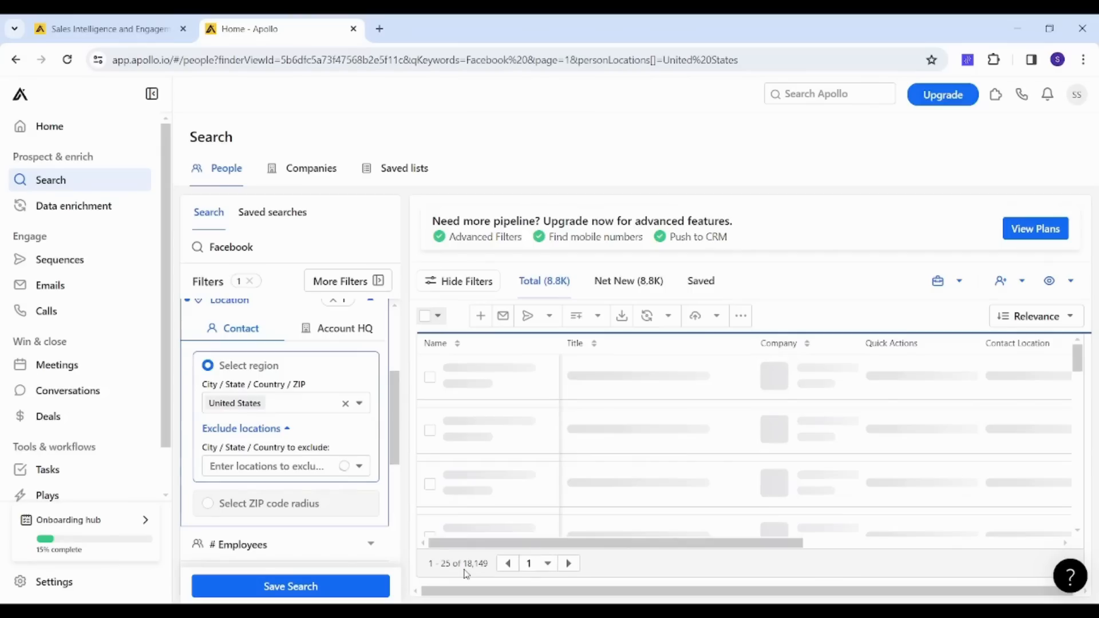
mouse_move(464, 572)
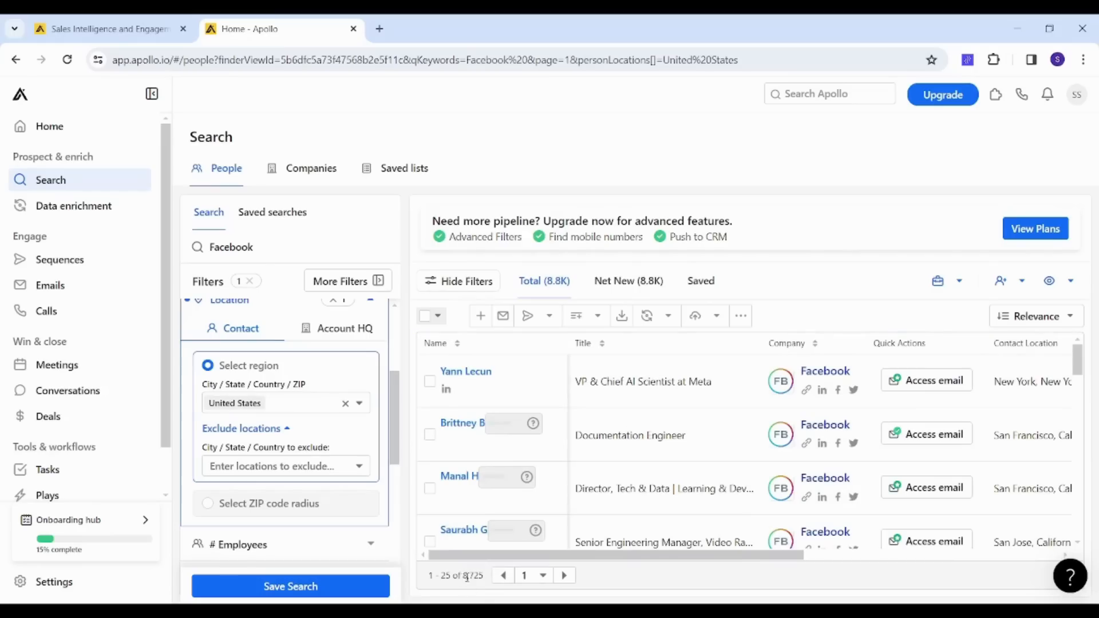
double_click(472, 575)
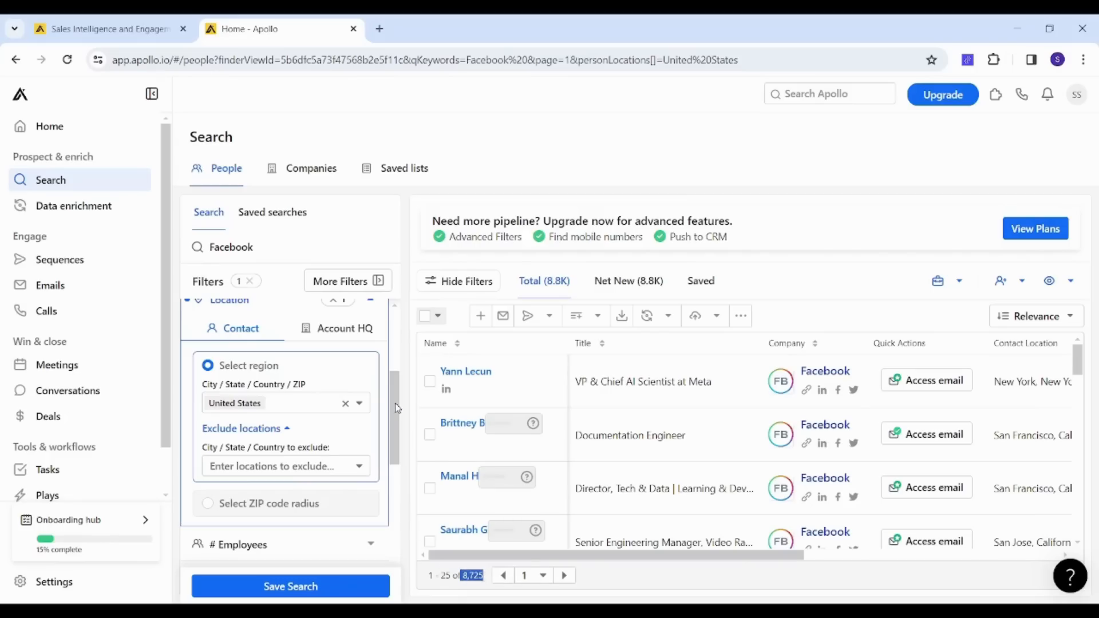
- Tick the select-all checkbox to select the 25 contacts on page one
scroll(down, 3)
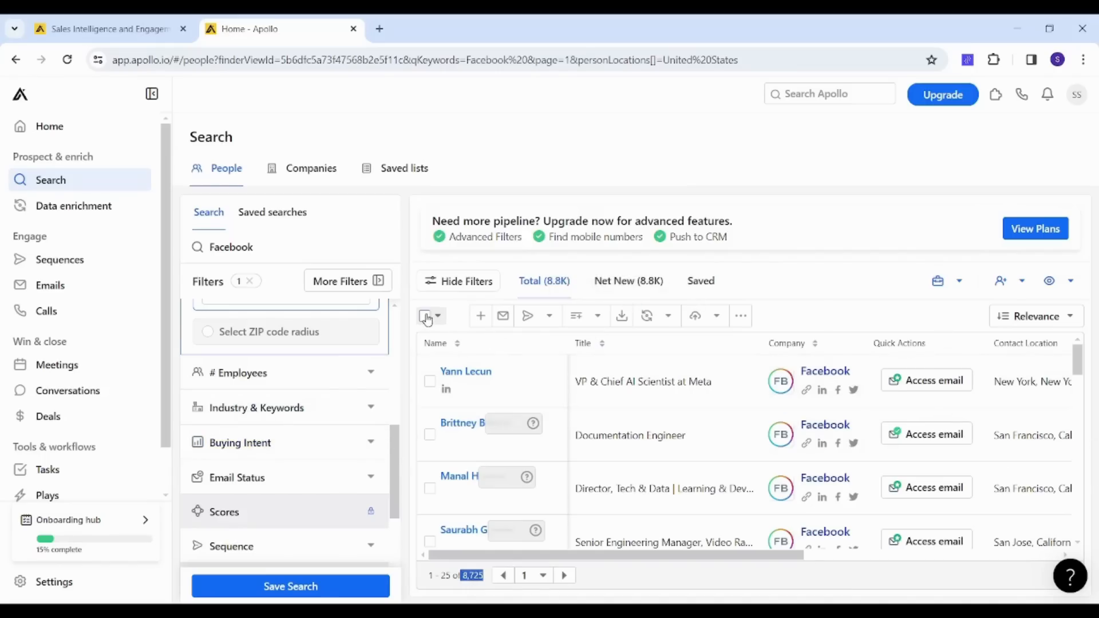
click(437, 315)
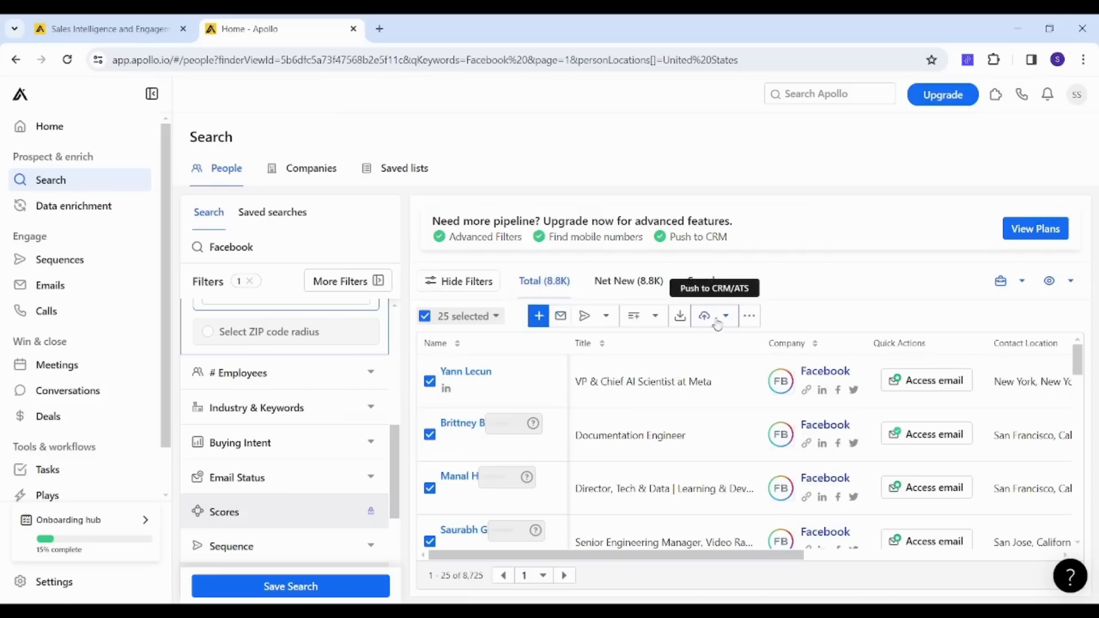
mouse_move(680, 316)
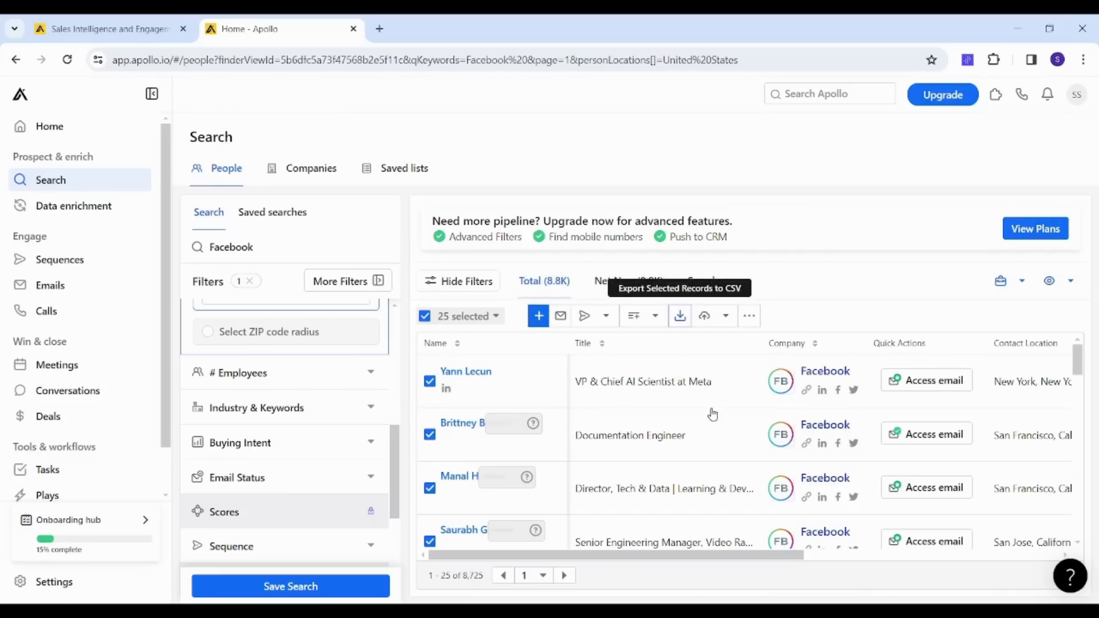
- Export the selected contacts to CSV with Export All Emails kept, and save
click(679, 315)
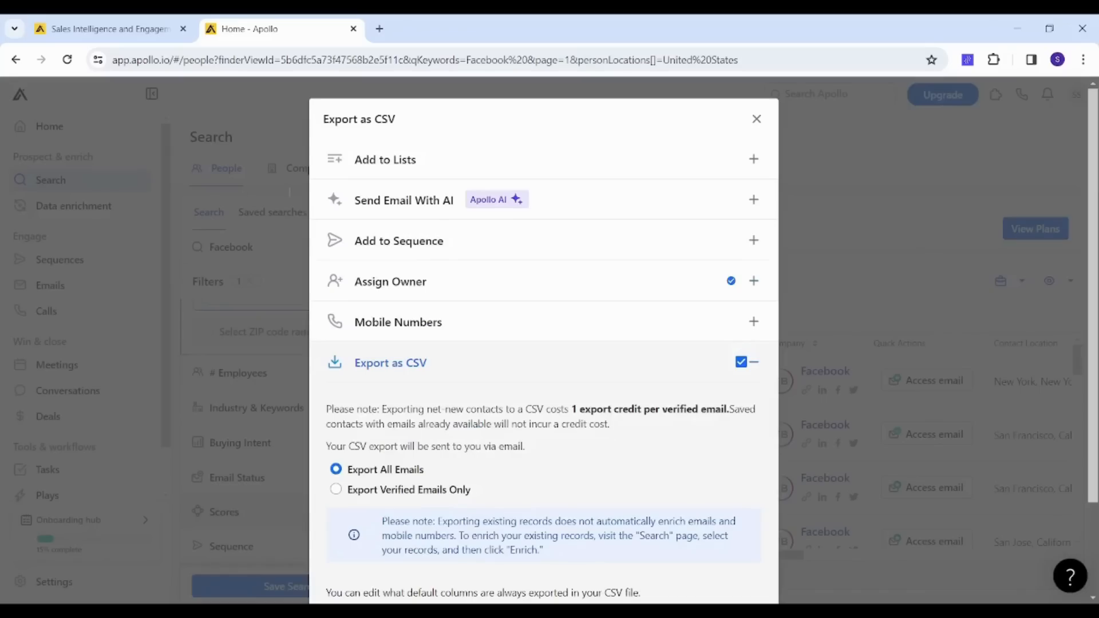
mouse_move(398, 166)
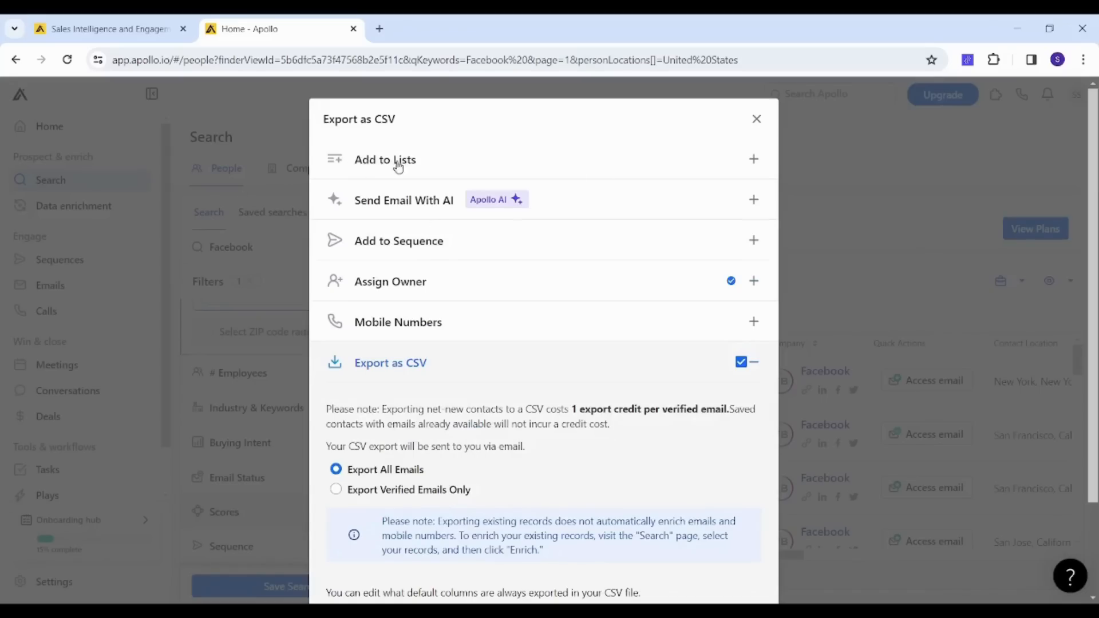
click(384, 159)
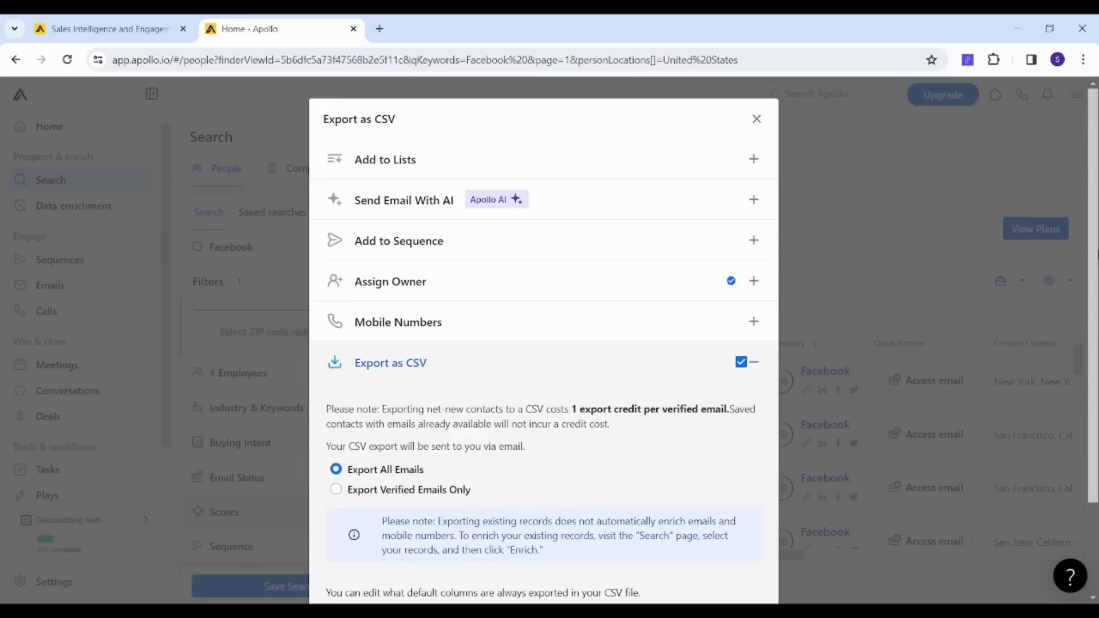
scroll(down, 3)
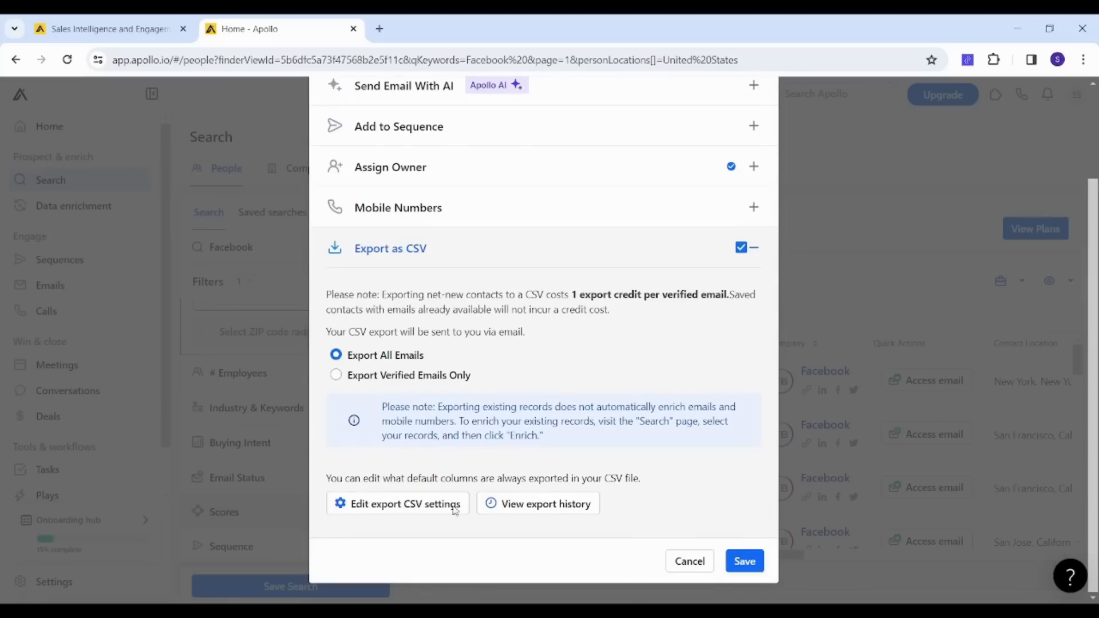
mouse_move(718, 555)
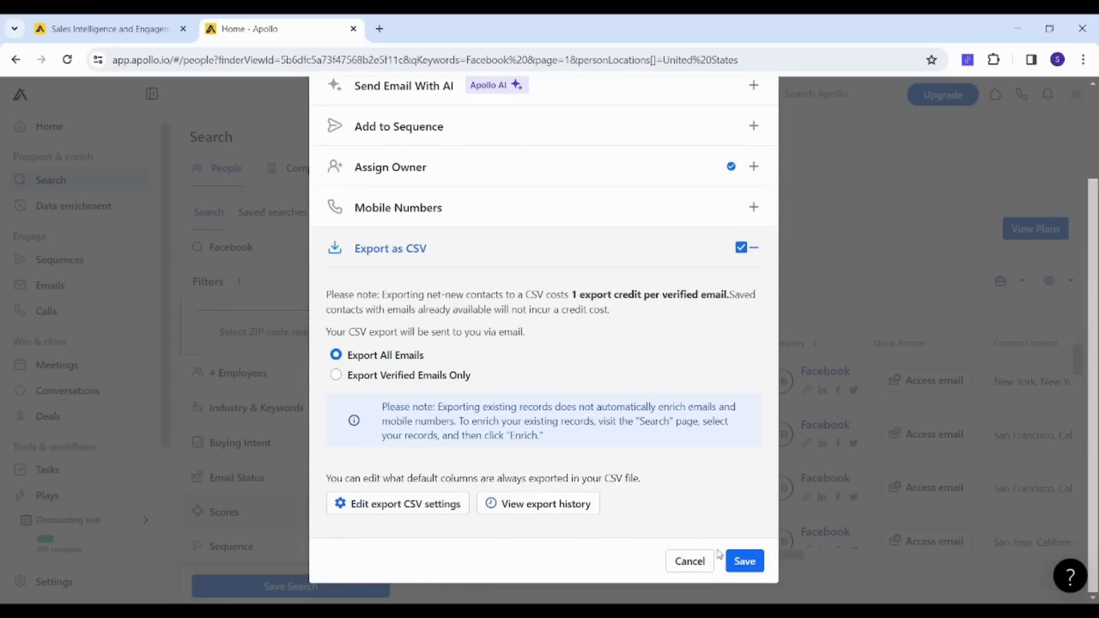
click(744, 560)
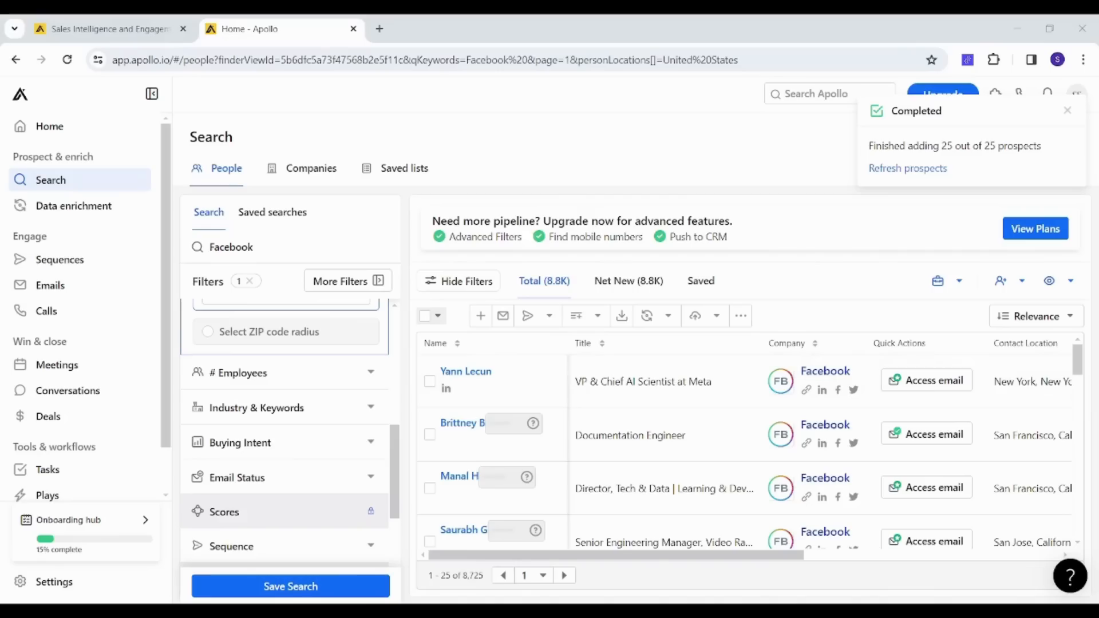
- View Apollo's Successful CSV Export email in Gmail, then return to the Apollo results tab
click(424, 316)
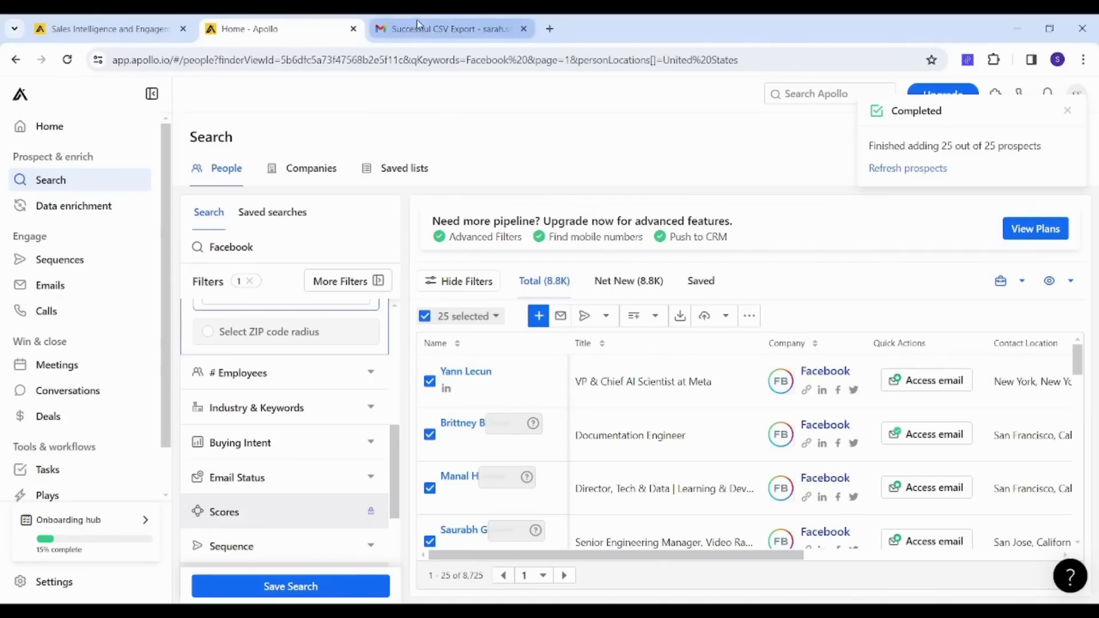
click(451, 29)
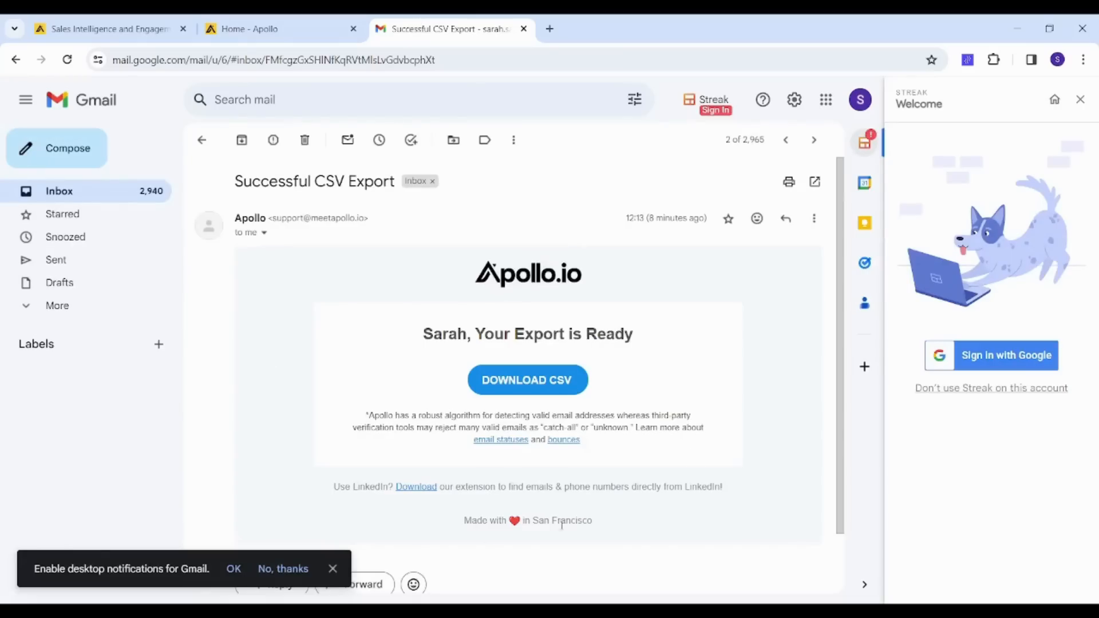
mouse_move(527, 390)
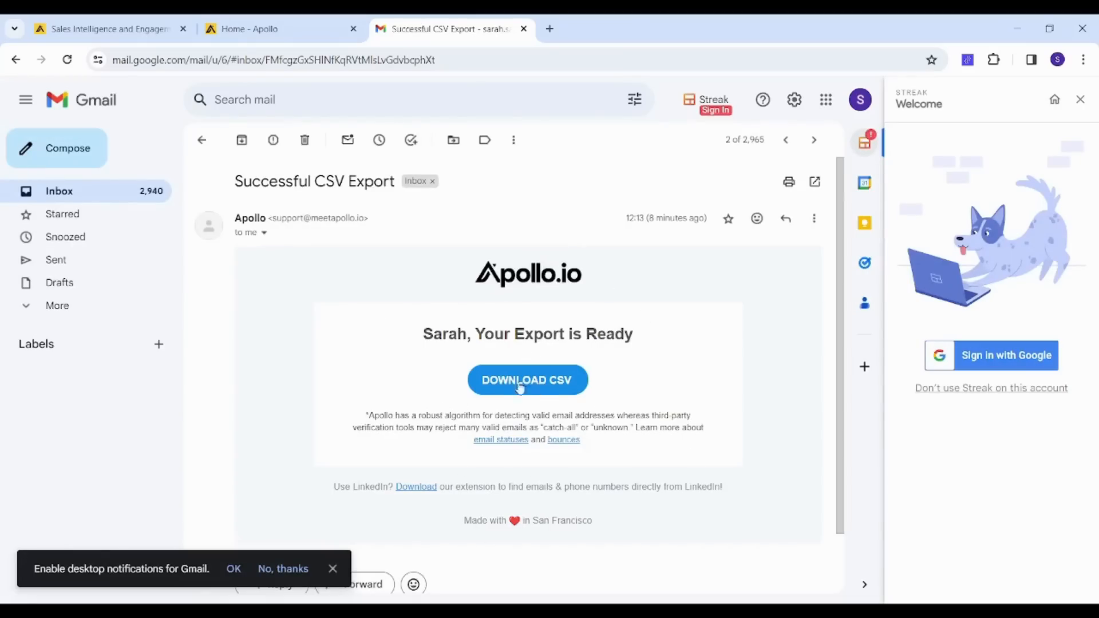
mouse_move(306, 328)
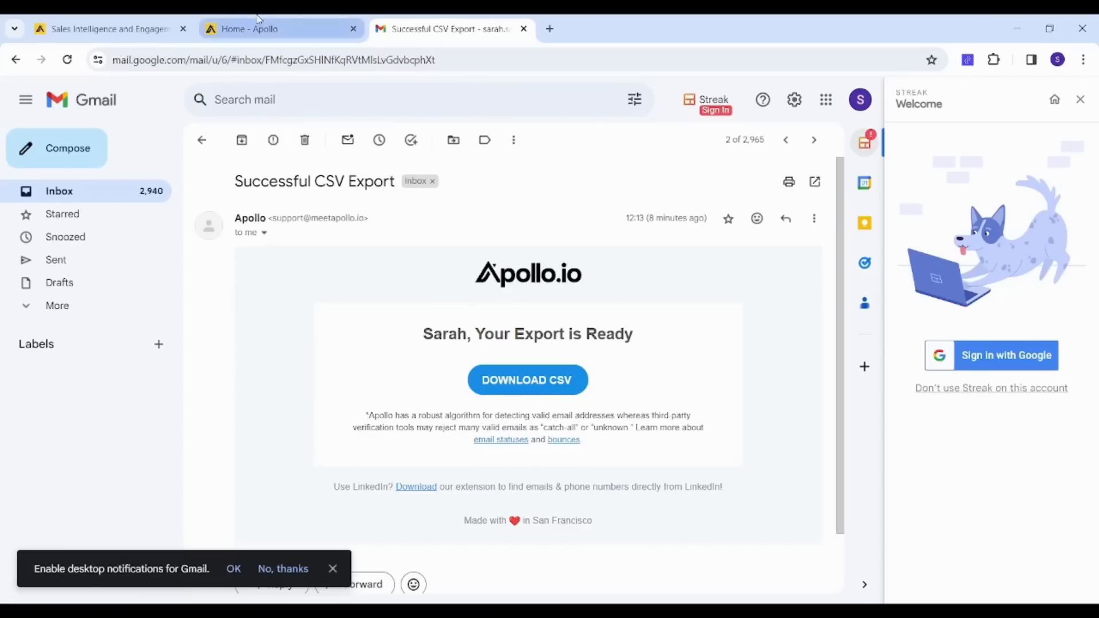
click(274, 29)
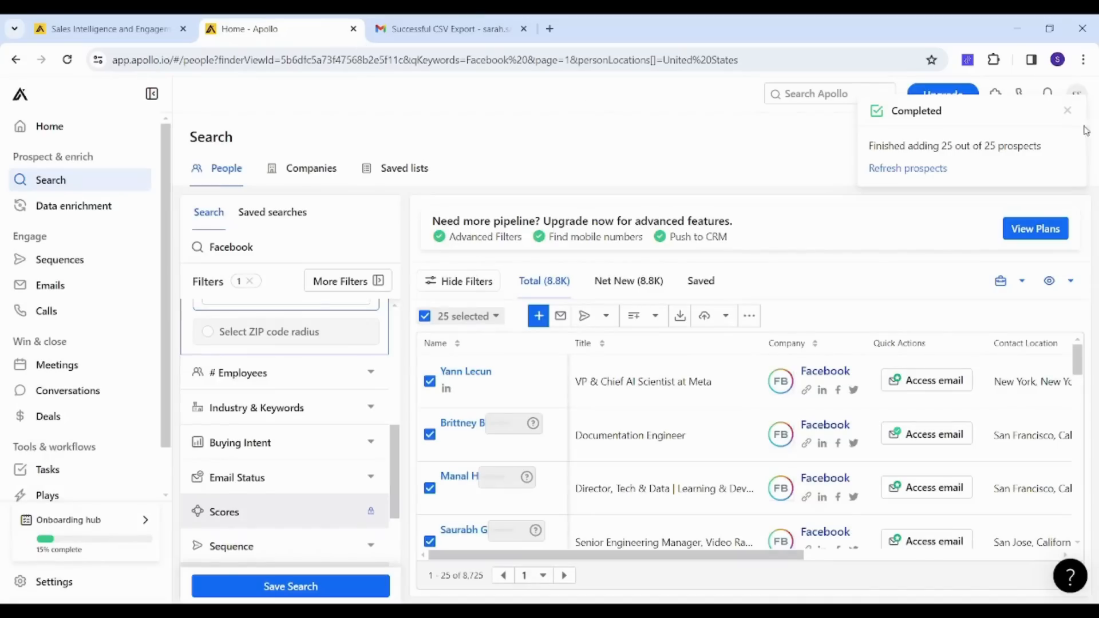
- Dismiss the export notice and view the Free, Basic, Professional and Organization plans
click(1067, 110)
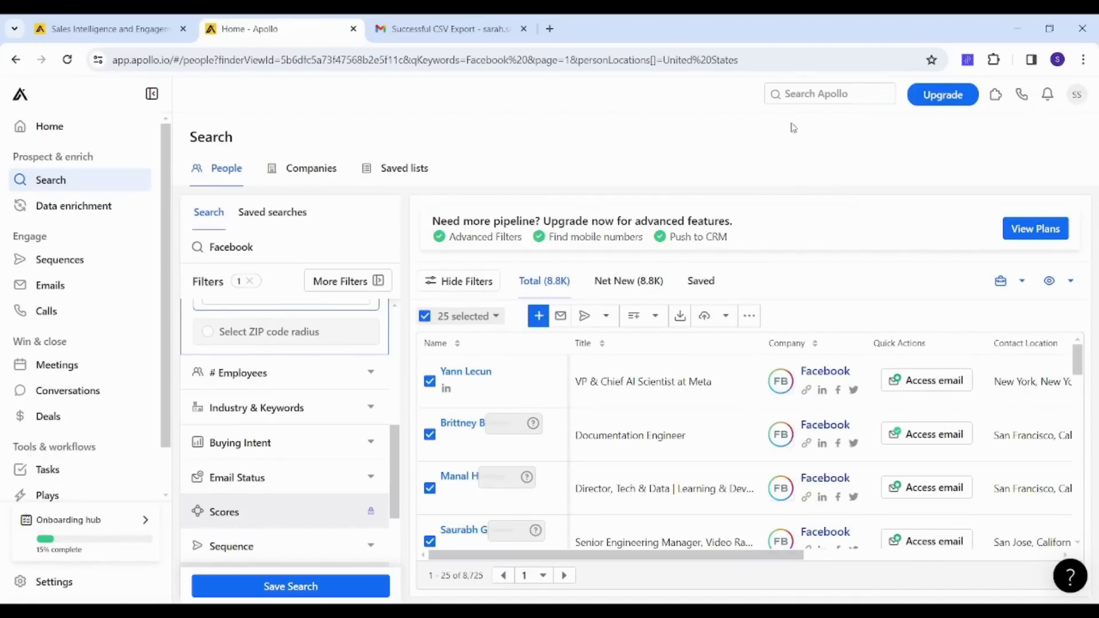
mouse_move(943, 94)
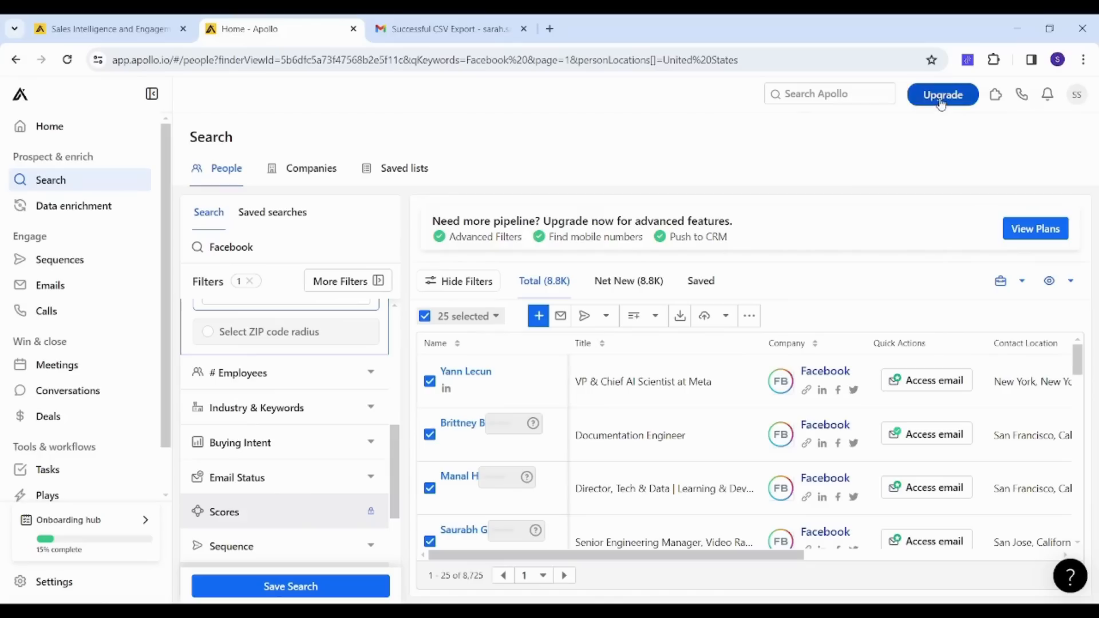
click(942, 94)
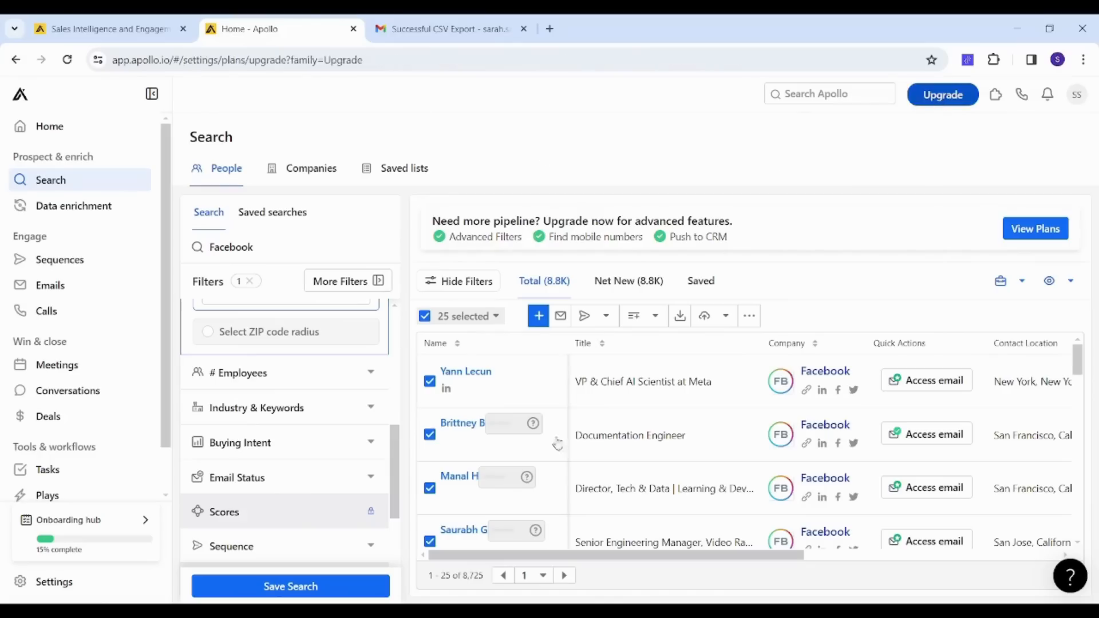
click(1034, 228)
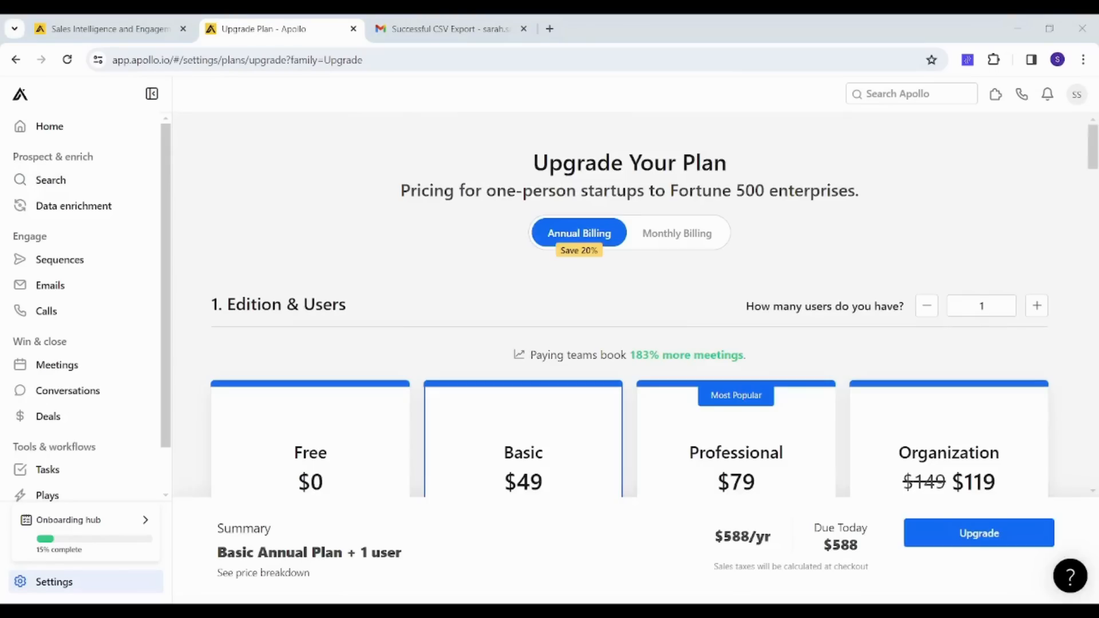
scroll(down, 3)
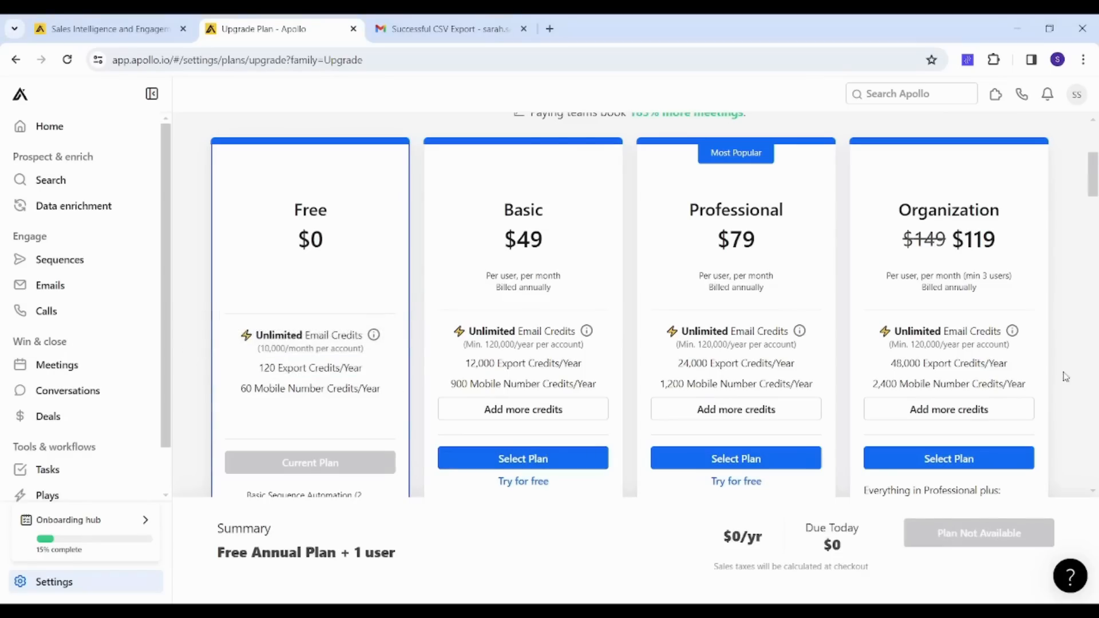
mouse_move(727, 394)
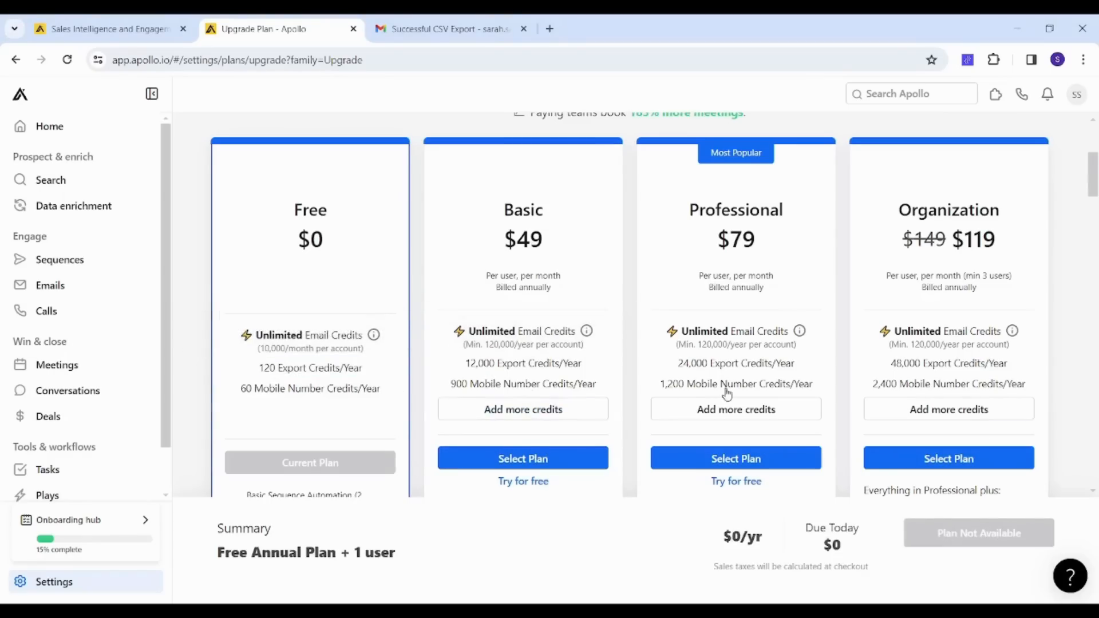